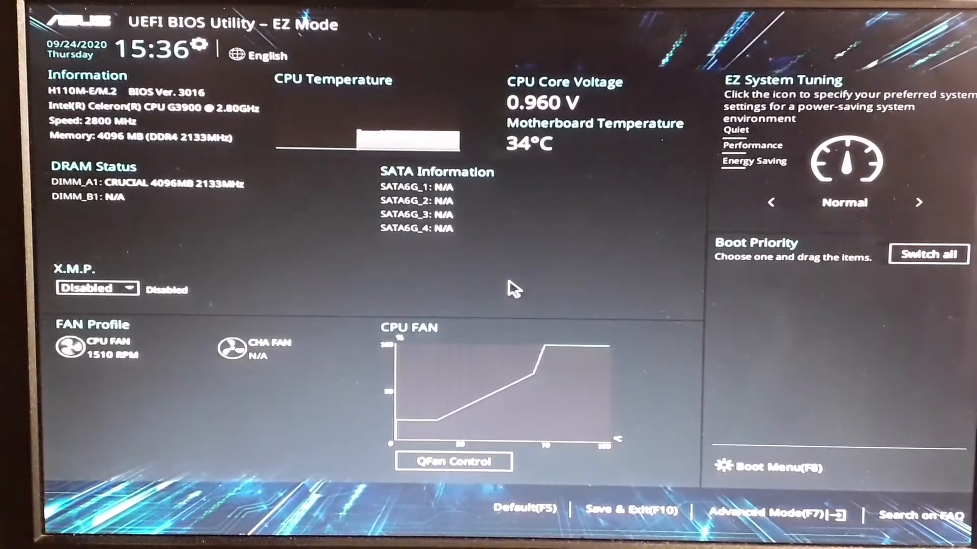
pyautogui.moveTo(261, 104)
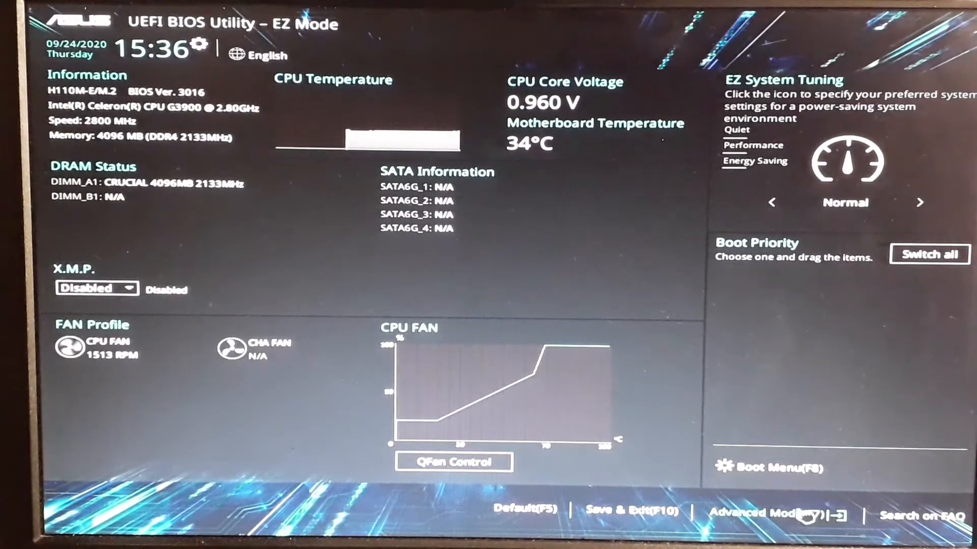
# Switch from EZ Mode to Advanced Mode to see BIOS version and processor details.
pyautogui.click(789, 512)
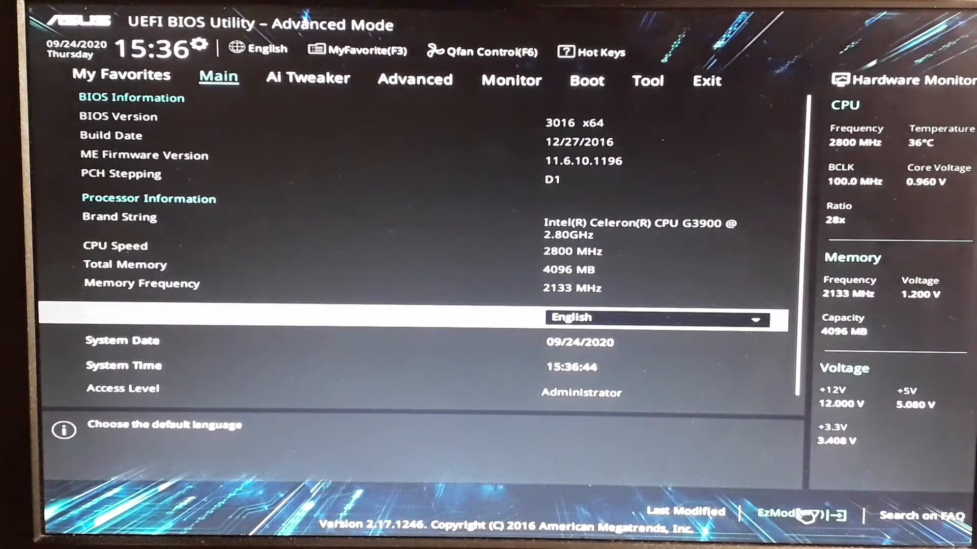
# Return to EZ Mode showing EZ System Tuning at Normal and Boot Priority.
pyautogui.click(921, 516)
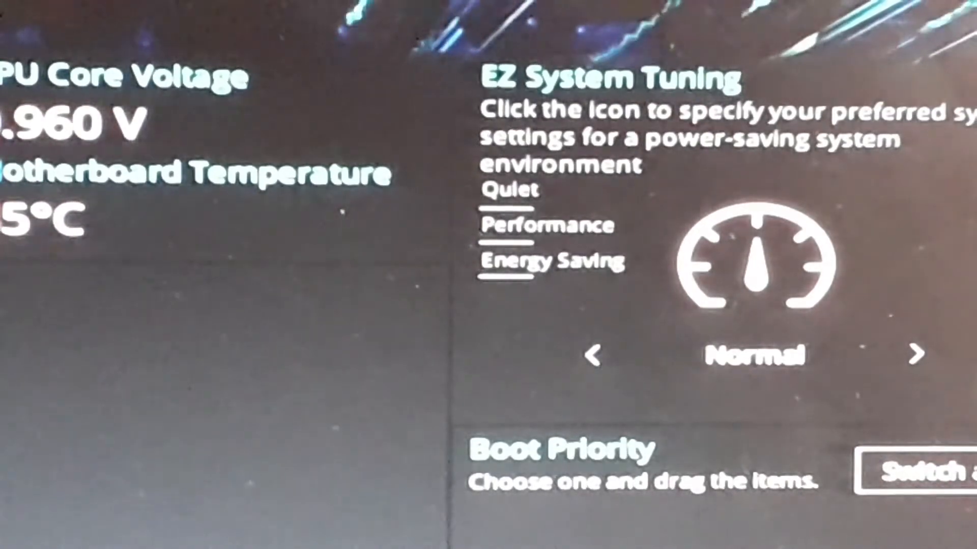
# Bring up the Q-Fan Control panel with the CPU fan curve and profiles.
pyautogui.click(915, 359)
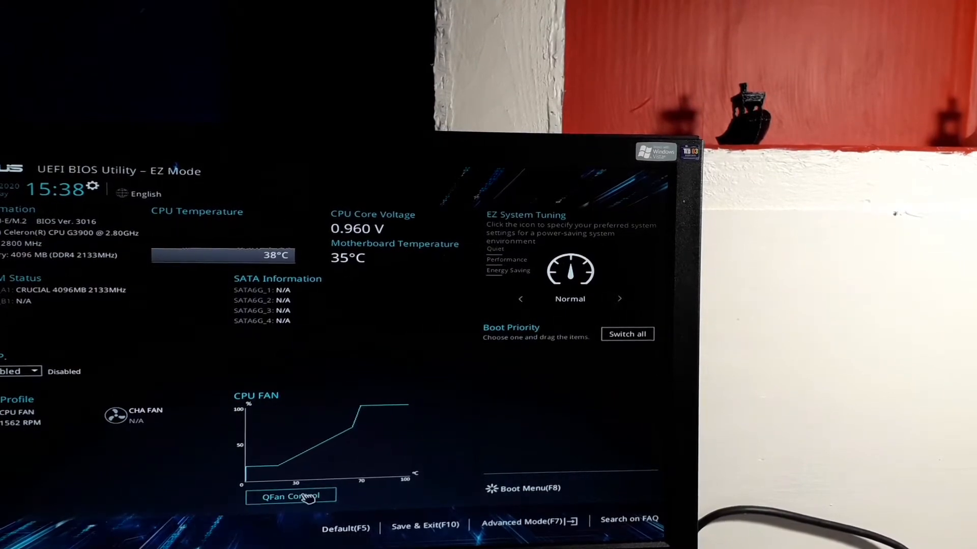
pyautogui.click(288, 495)
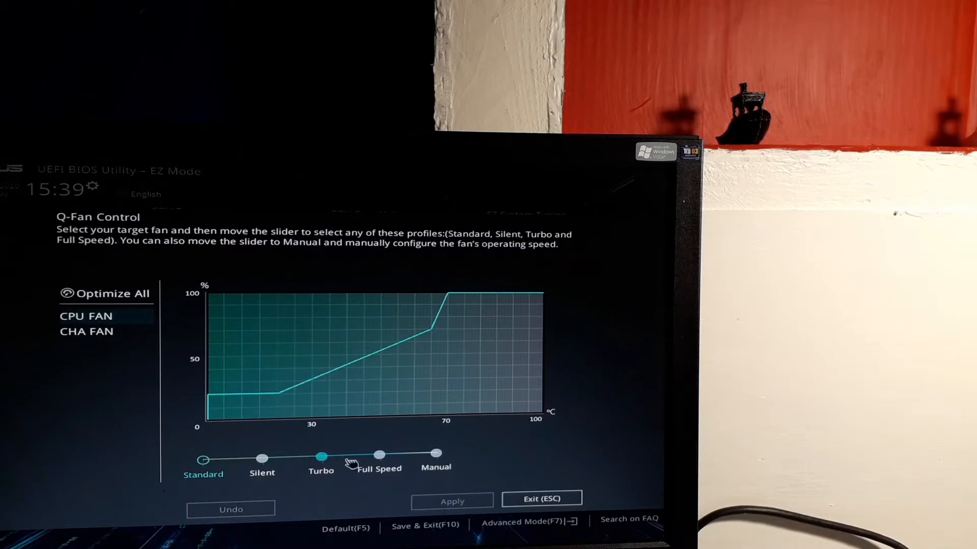
# Set the CPU fan profile to Full Speed (100% at every temperature), then switch to Advanced Mode.
pyautogui.click(435, 465)
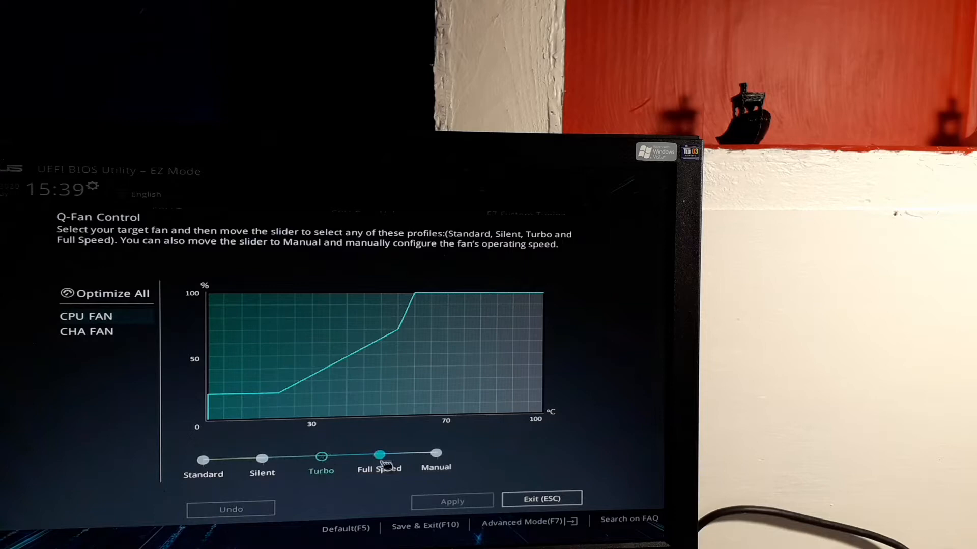
pyautogui.click(379, 455)
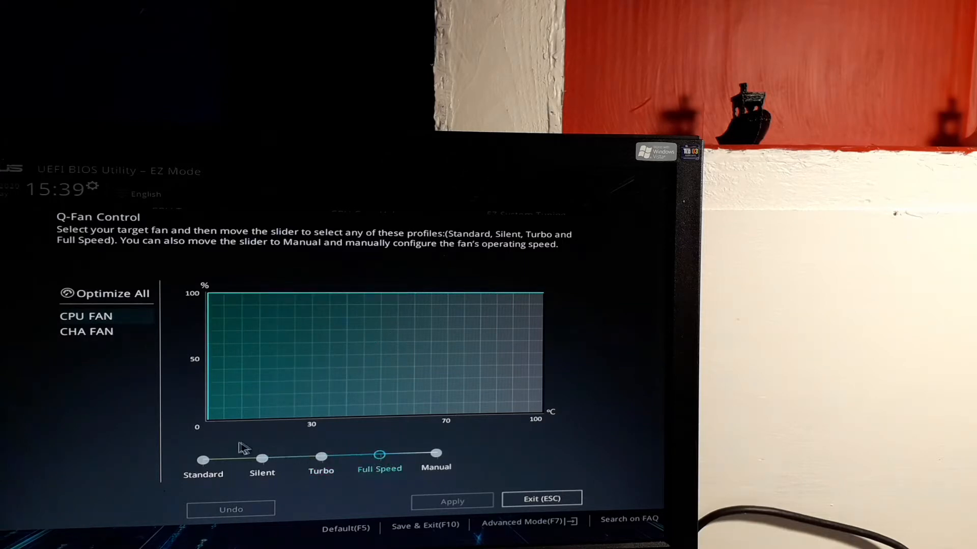
pyautogui.click(203, 457)
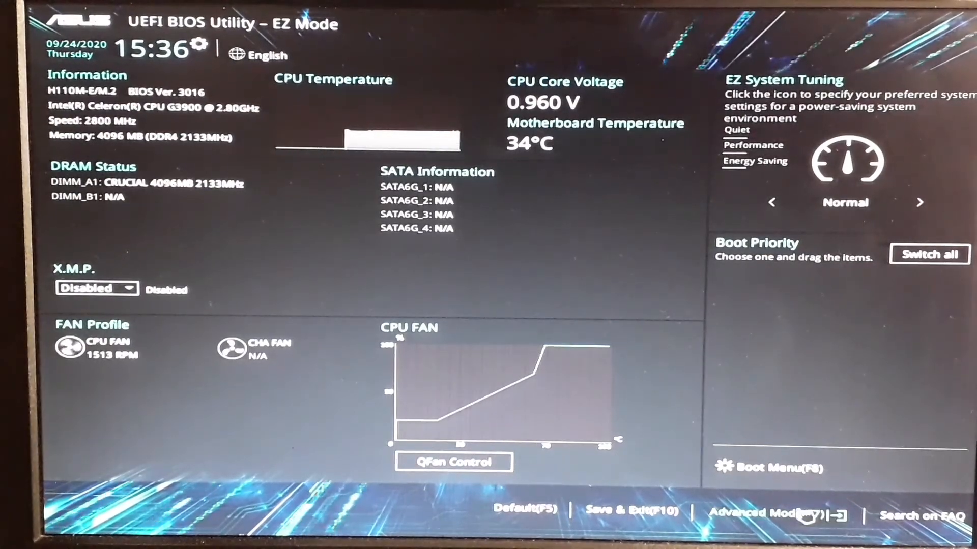
pyautogui.click(776, 513)
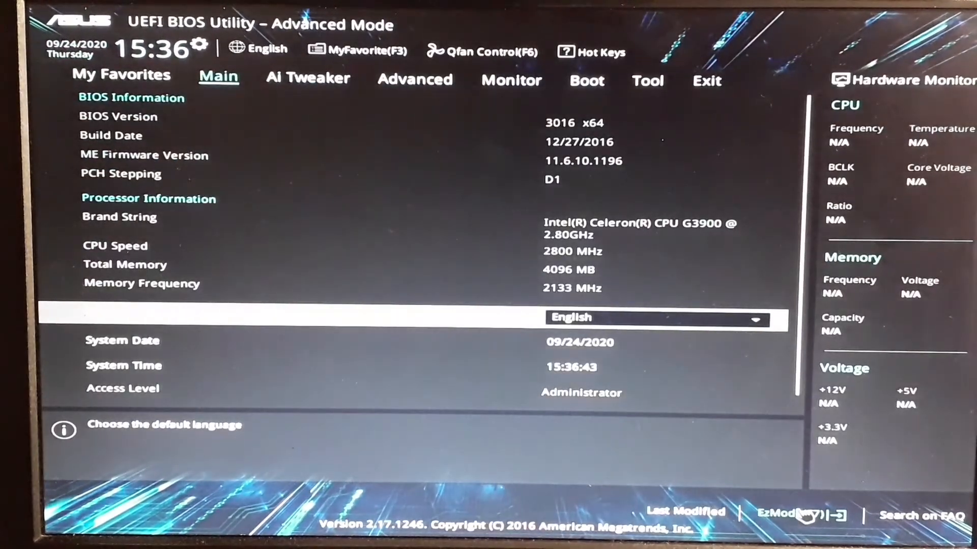